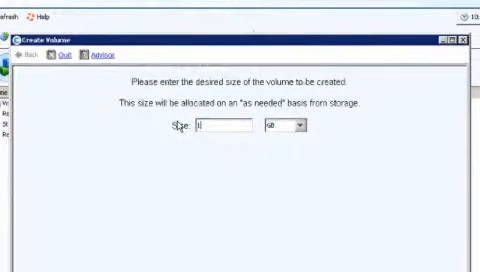
# - Enter the new volume's size and continue to the naming step
pyautogui.click(288, 131)
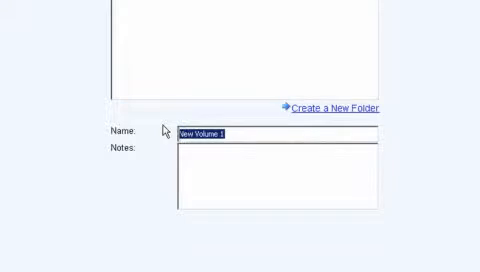
# - Name the new volume 'Accounting' and create it
pyautogui.write('Account')
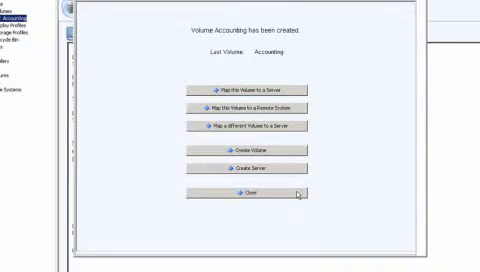
pyautogui.moveTo(242, 94)
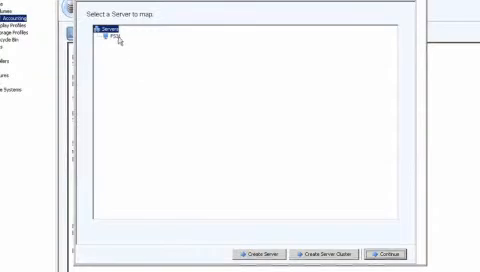
# - Select the file server as the mapping target for the Accounting volume
pyautogui.click(118, 40)
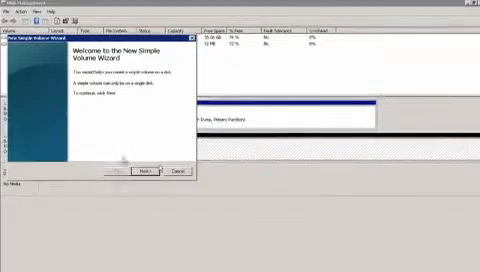
# - Create a simple volume on the 1536 GB disk with NTFS quick format
pyautogui.click(138, 173)
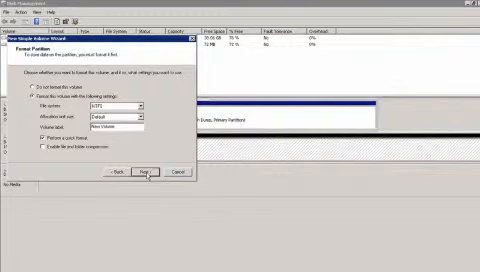
pyautogui.click(148, 172)
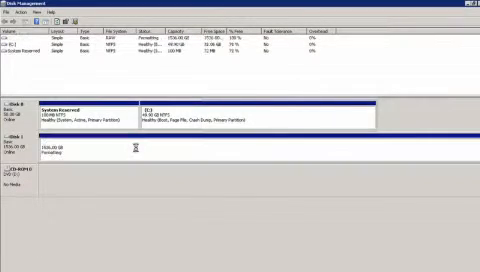